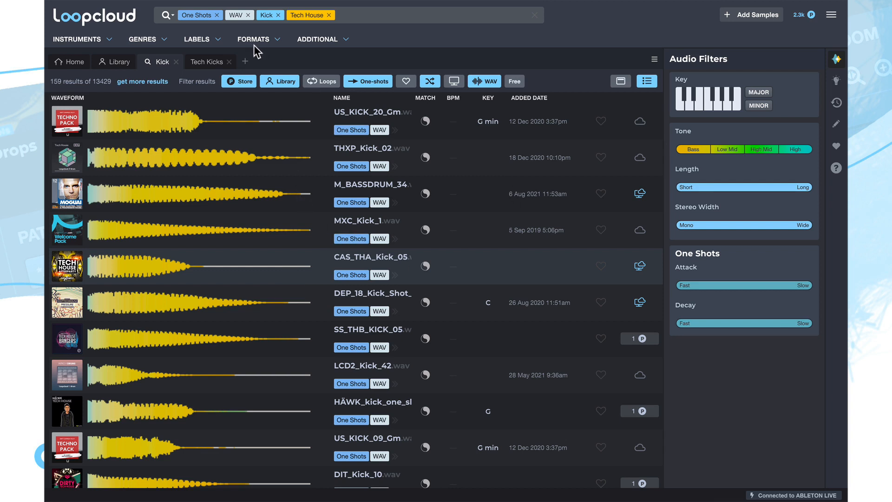
pyautogui.moveTo(276, 216)
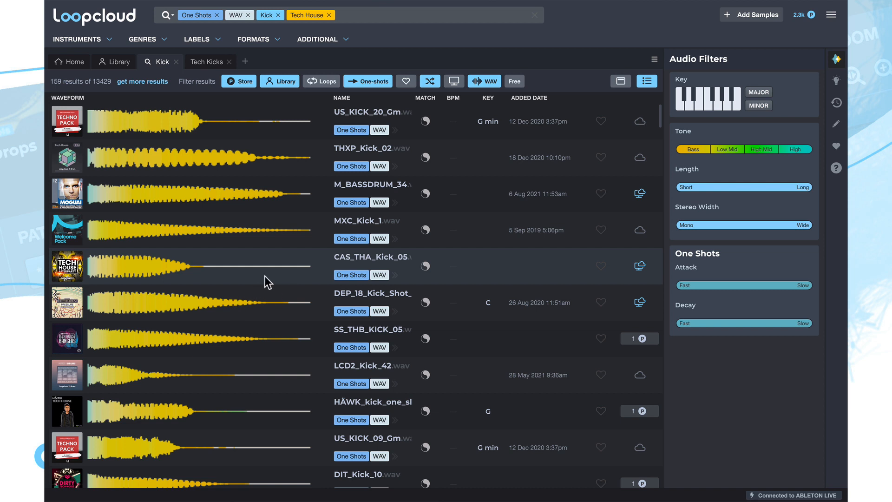
pyautogui.moveTo(241, 269)
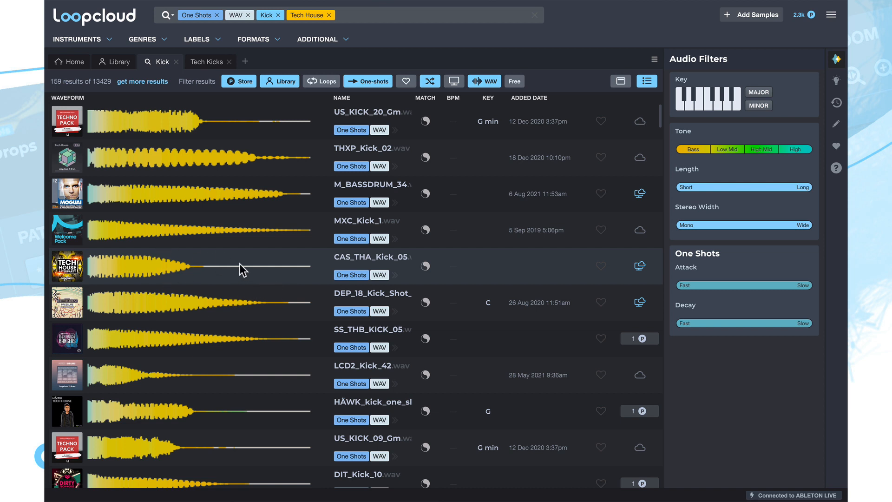
pyautogui.moveTo(312, 269)
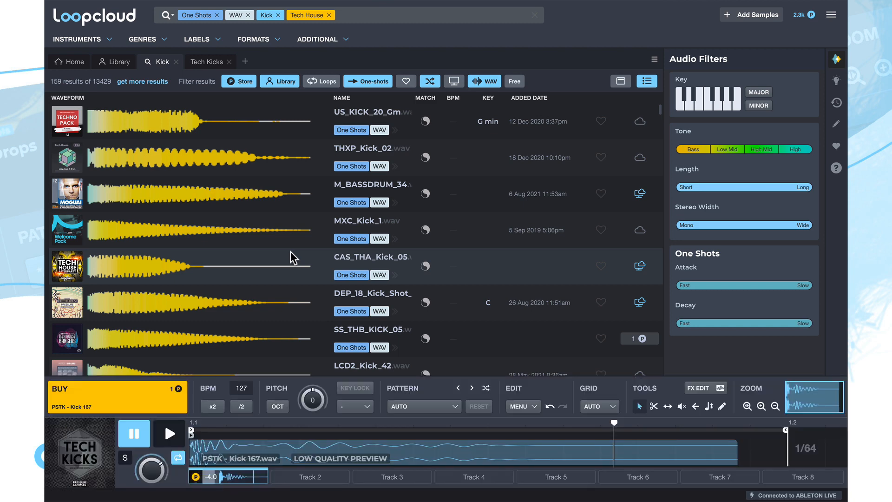
pyautogui.moveTo(451, 381)
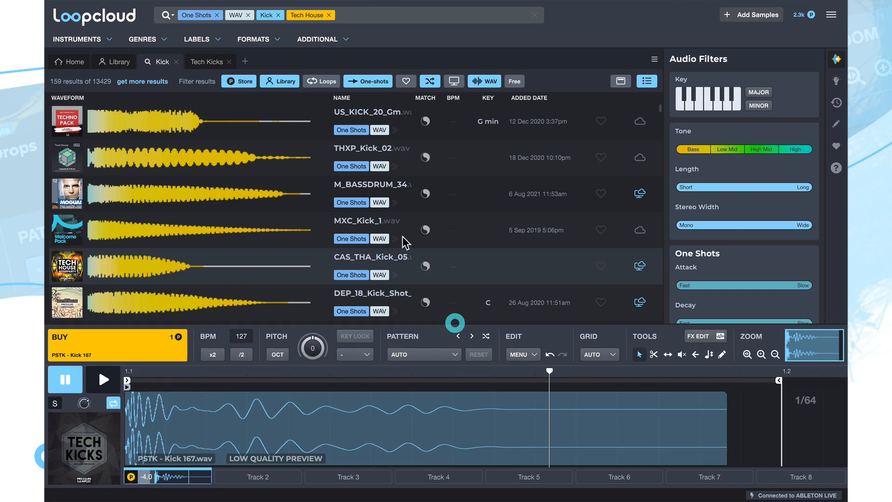
# Browse the kick one-shots and load LCD2_Kick_42 into the sample editor.
pyautogui.scroll(-3)
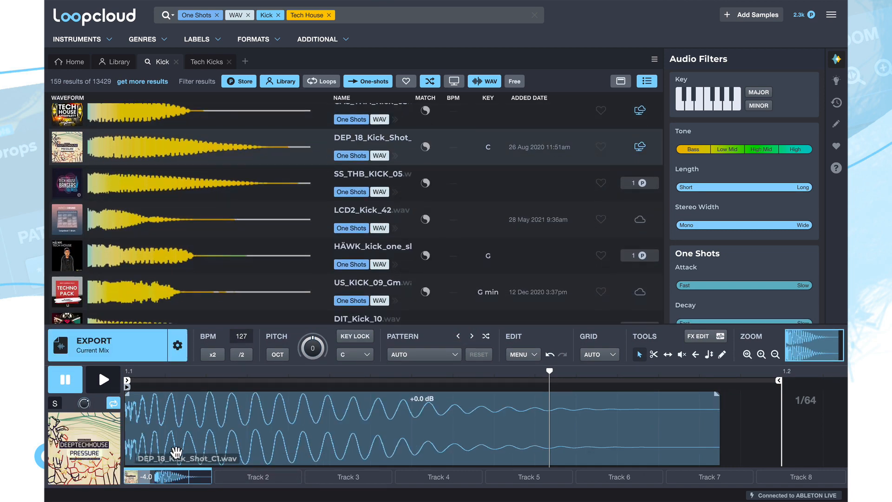
pyautogui.moveTo(300, 209)
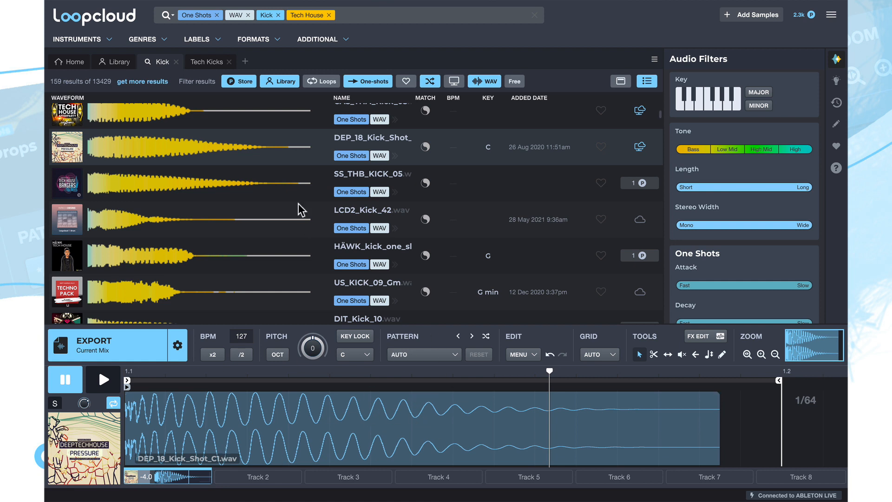
pyautogui.click(372, 182)
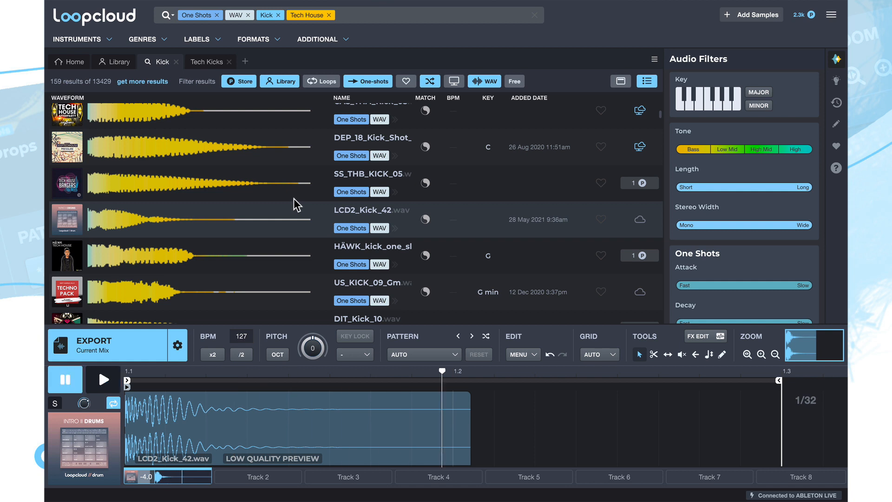
pyautogui.scroll(-3)
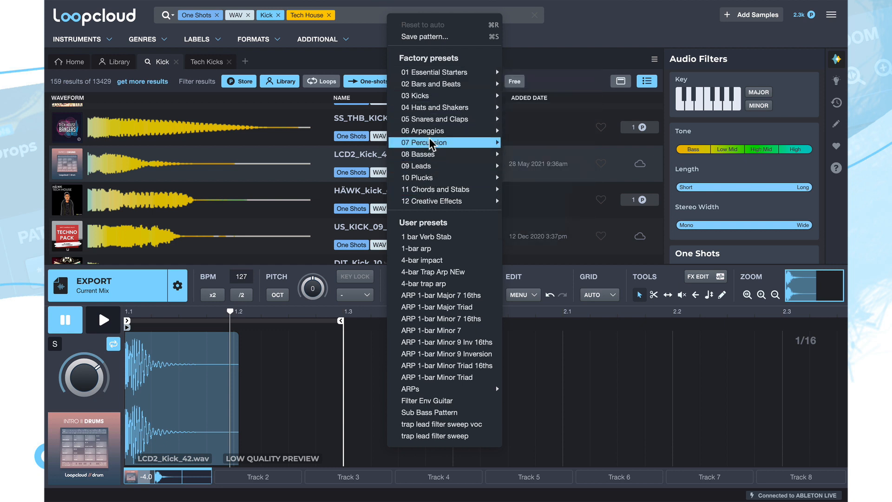
pyautogui.moveTo(418, 96)
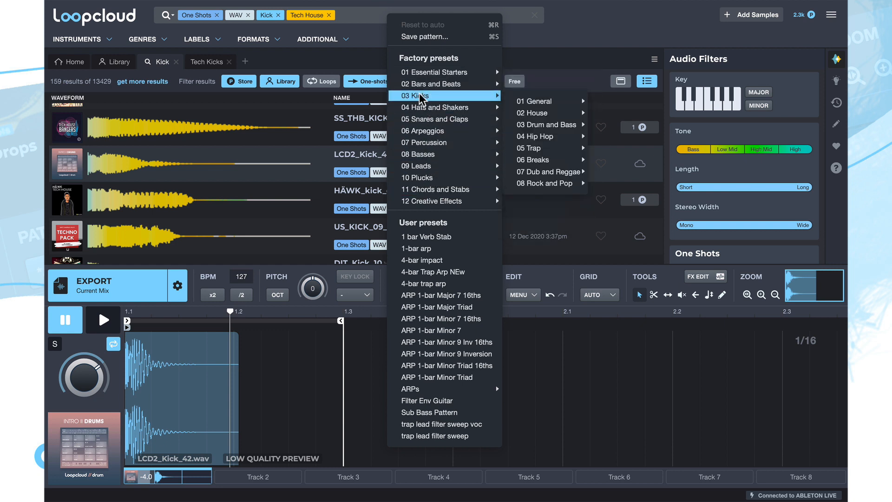
pyautogui.moveTo(539, 101)
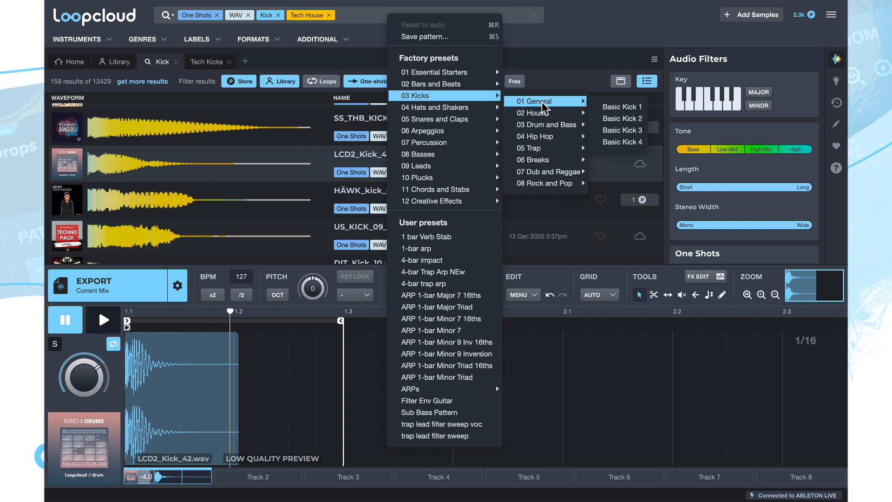
pyautogui.moveTo(535, 112)
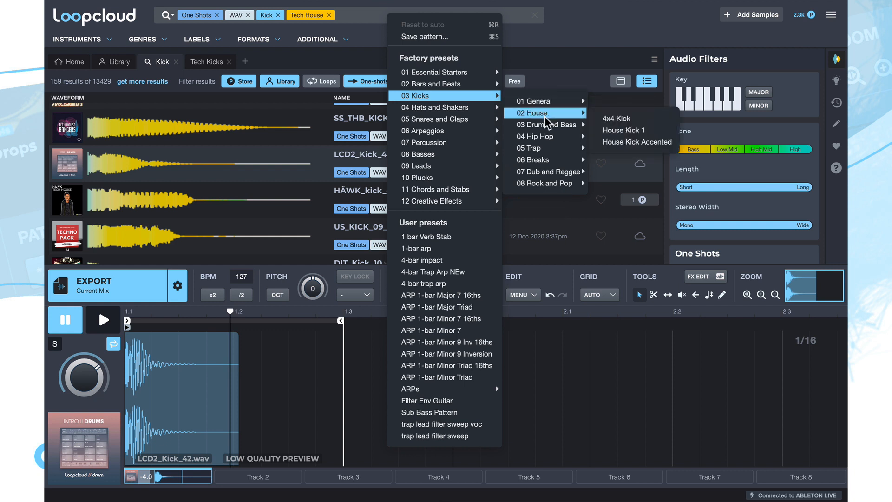
pyautogui.moveTo(547, 117)
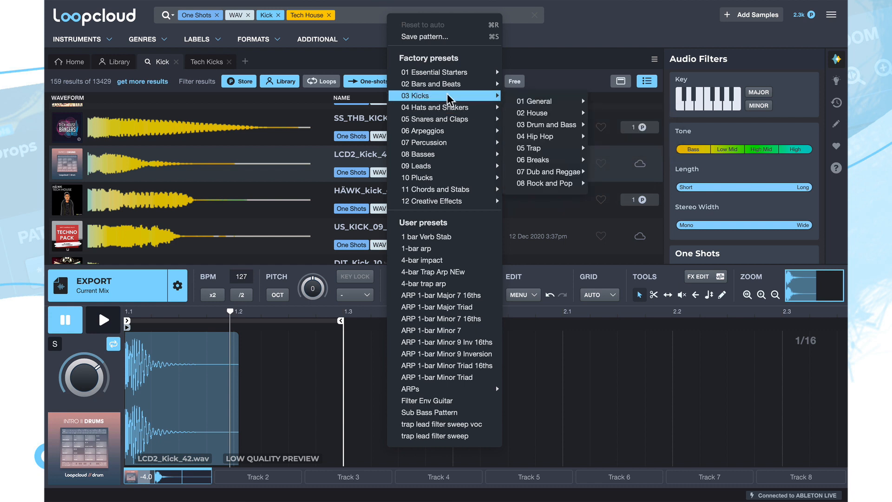
pyautogui.moveTo(444, 71)
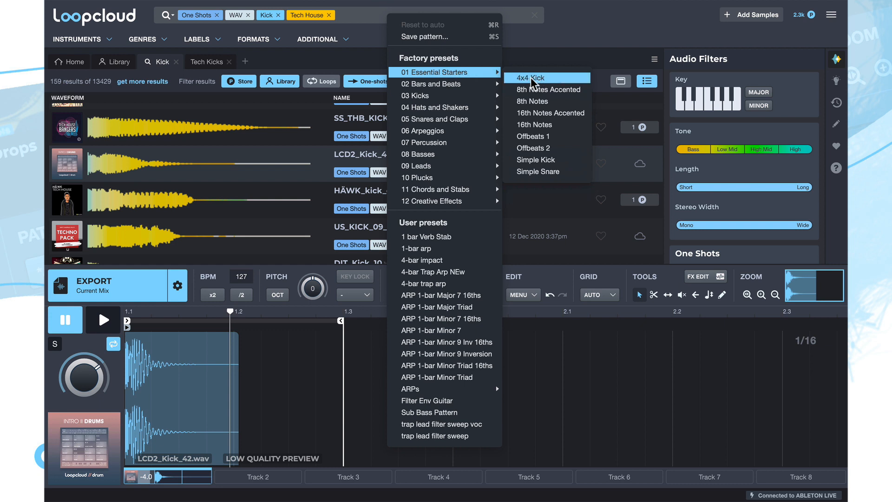
# Apply the Essential Starters 4x4 Kick pattern preset to LCD2_Kick_42.
pyautogui.click(529, 78)
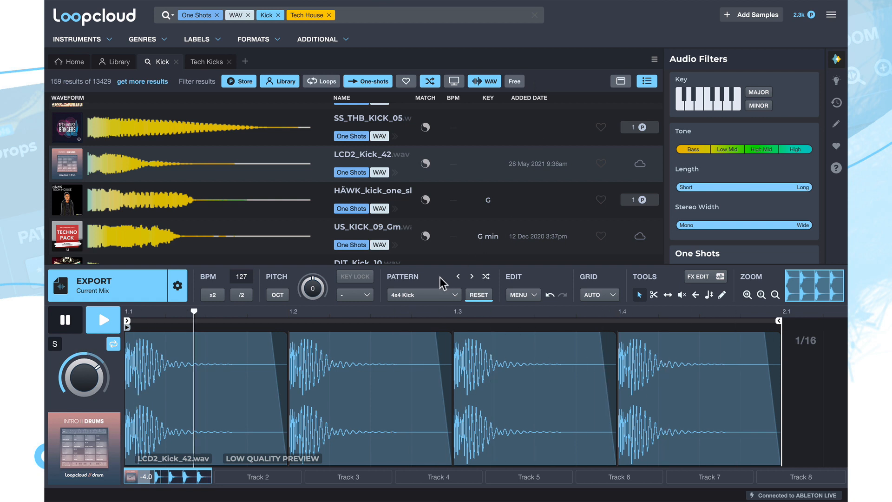
pyautogui.click(103, 319)
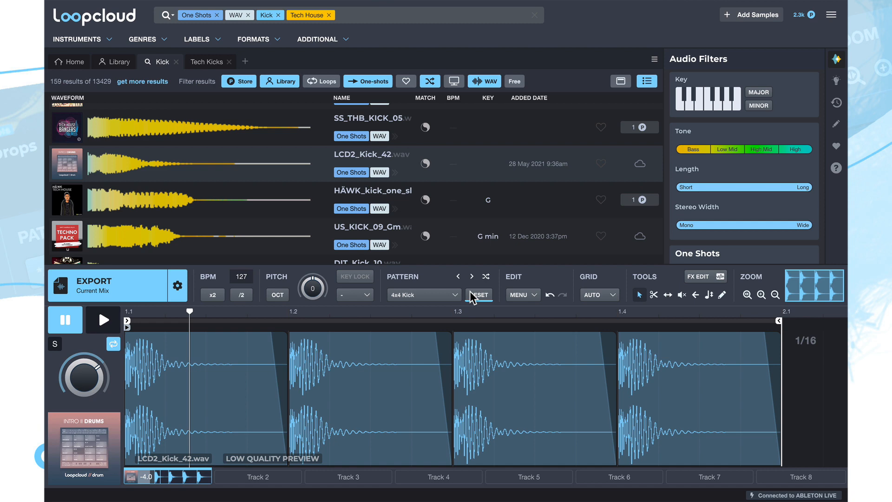
pyautogui.click(471, 277)
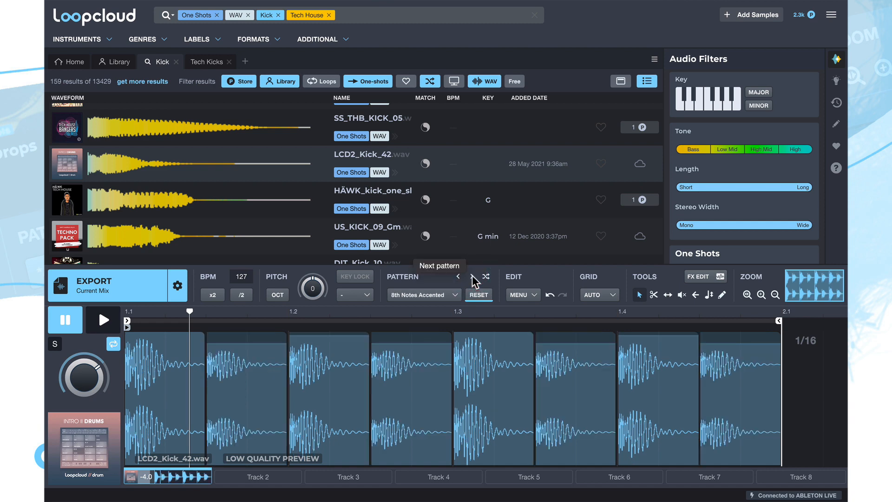
pyautogui.click(471, 276)
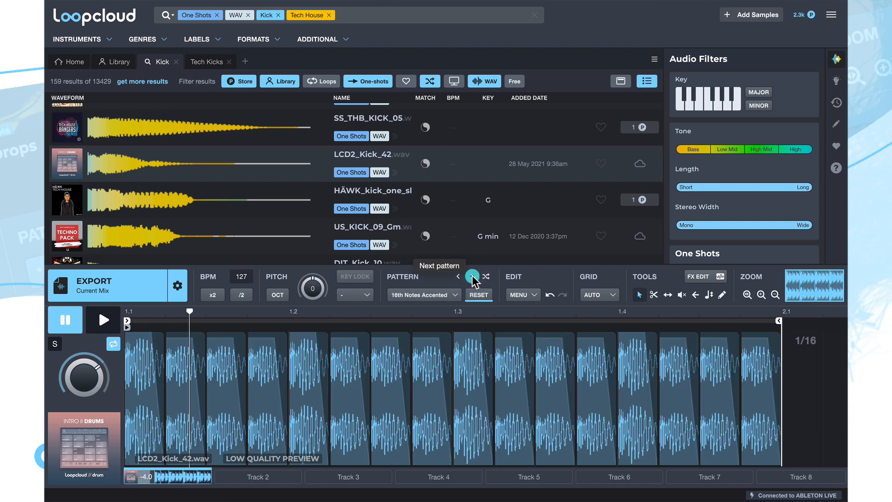
pyautogui.click(458, 276)
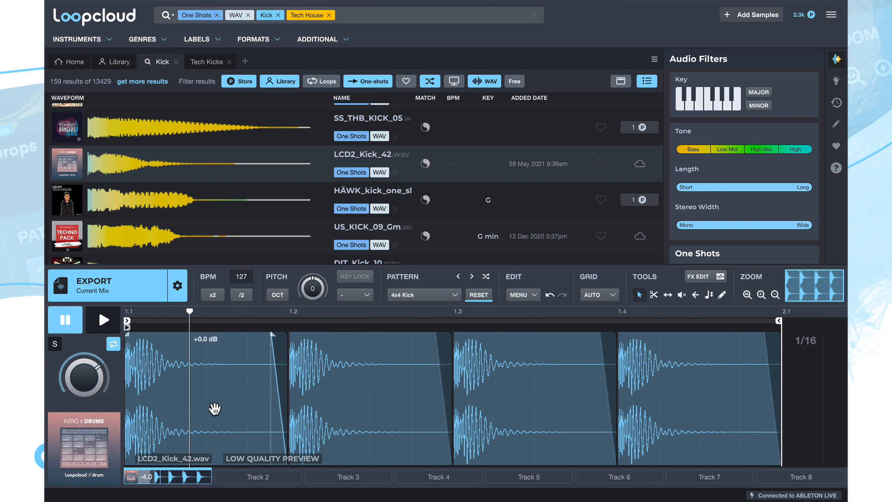
pyautogui.moveTo(248, 200)
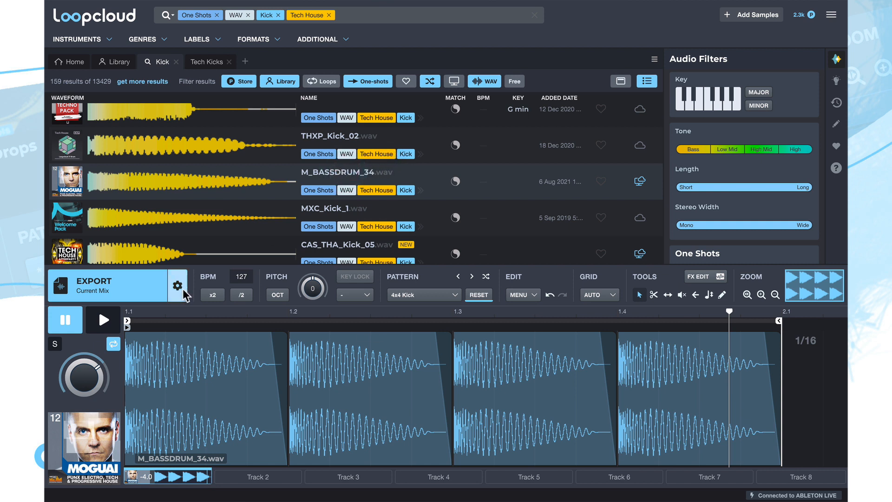
pyautogui.moveTo(114, 290)
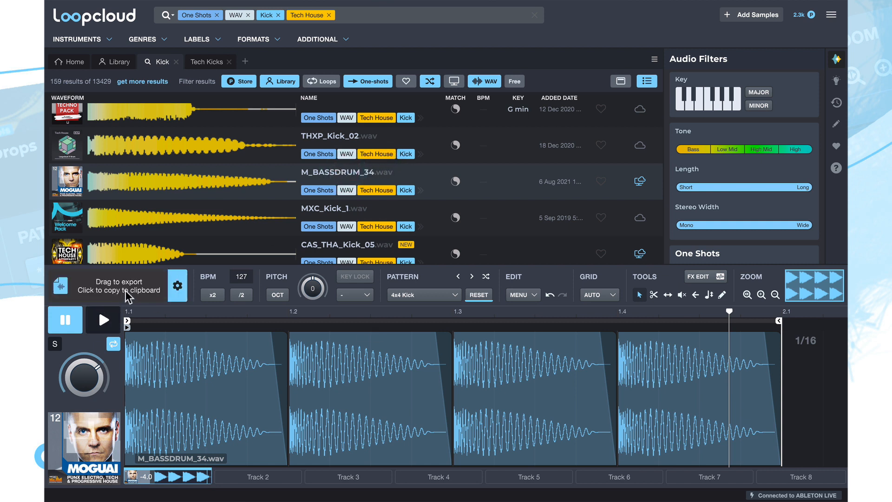
pyautogui.moveTo(131, 280)
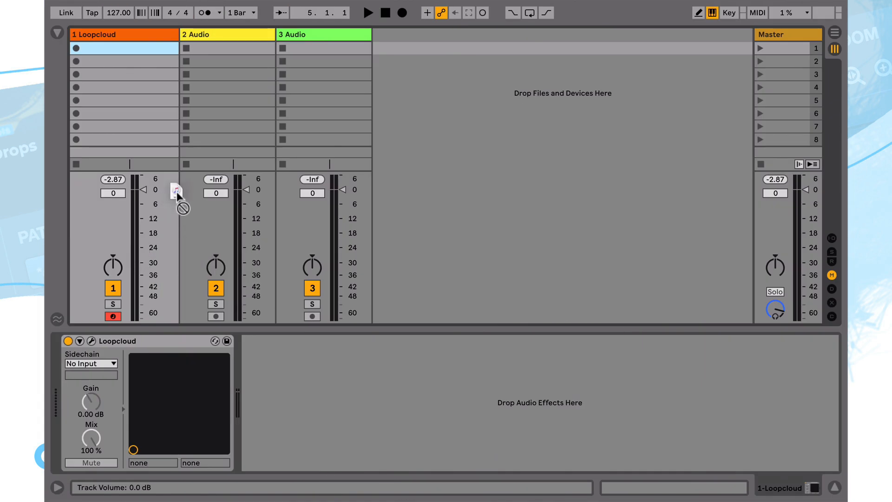
# Drop the exported M_BASSDRUM_34 kick mix onto Ableton audio track 2 as a one-bar clip.
pyautogui.moveTo(177, 191); pyautogui.dragTo(218, 73)
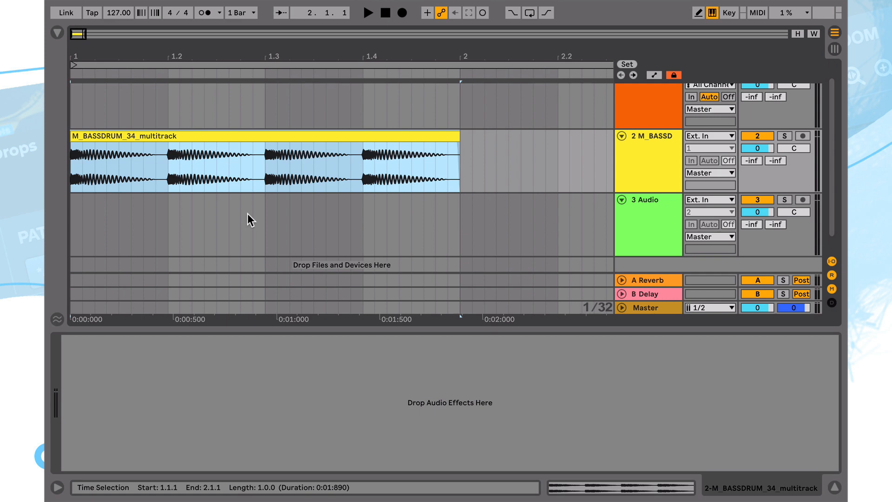
pyautogui.click(367, 12)
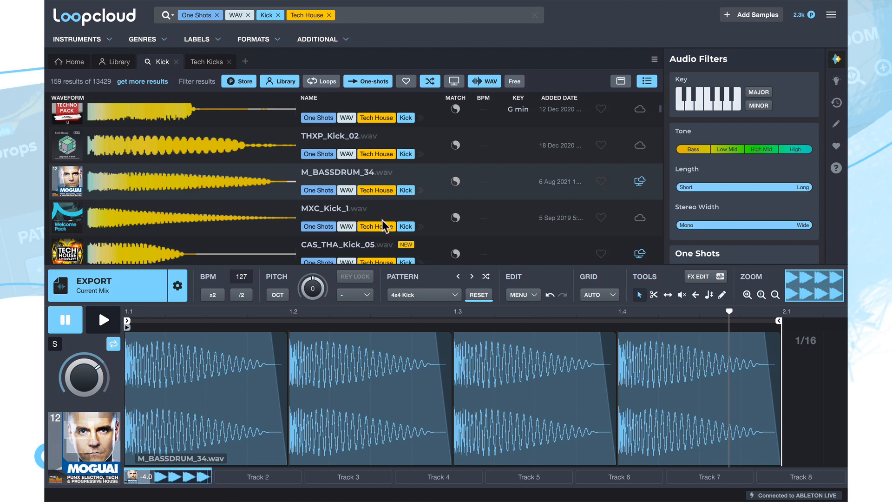
pyautogui.moveTo(254, 175)
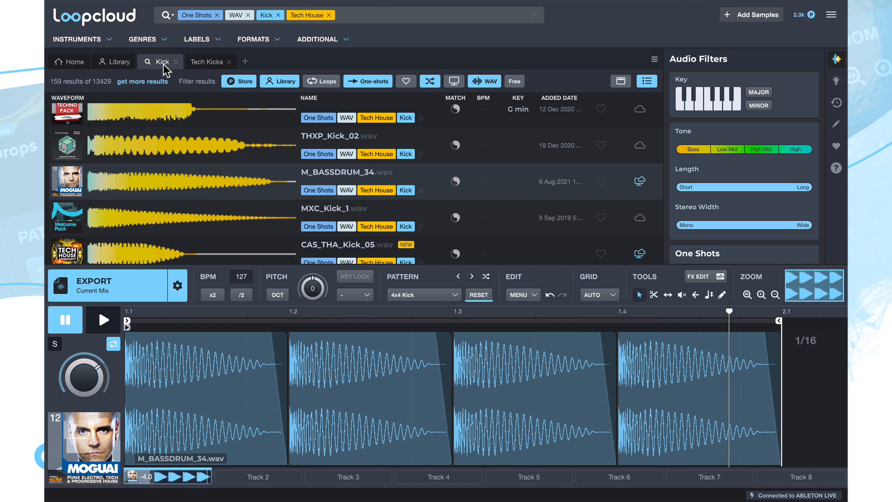
pyautogui.moveTo(163, 65)
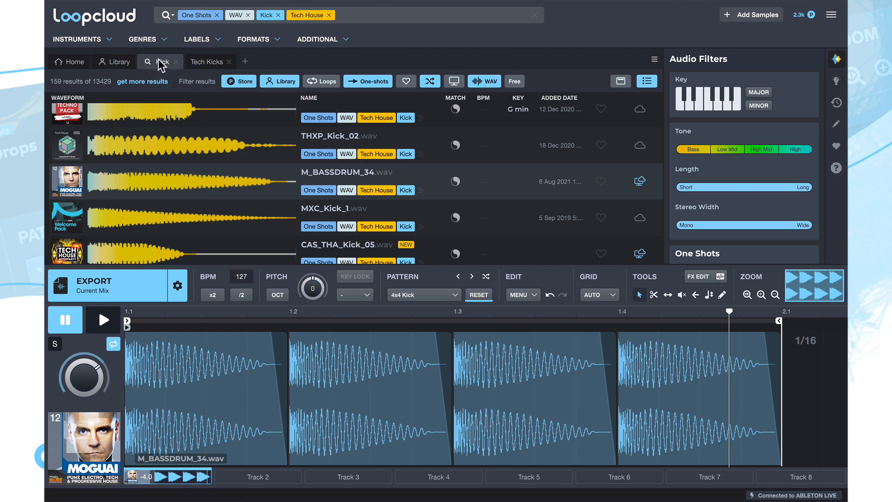
# Close the Tech Kicks search, keeping only the Kick results open.
pyautogui.click(206, 62)
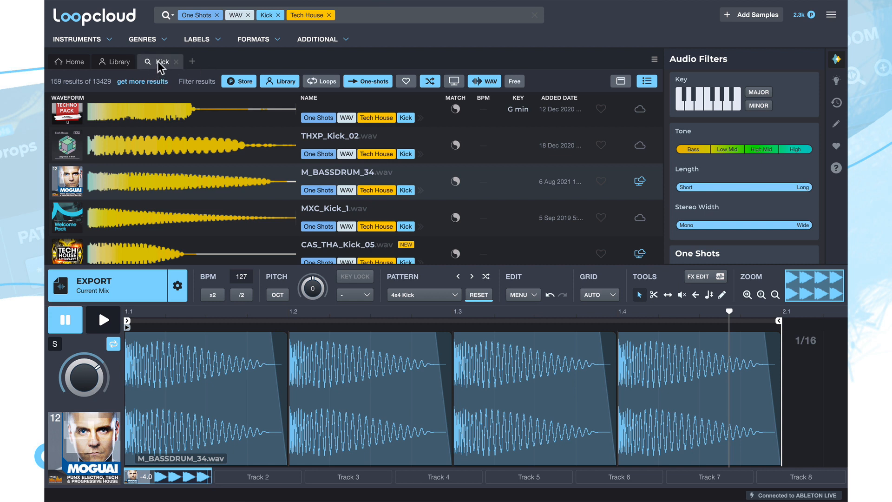
pyautogui.moveTo(619, 331)
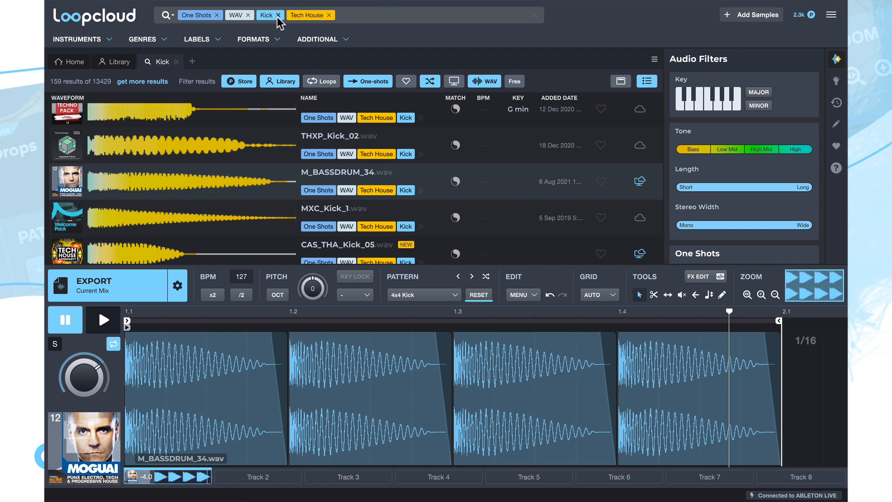
# Replace the Kick search tag with Hi Hat to list Tech House hi-hats.
pyautogui.click(278, 15)
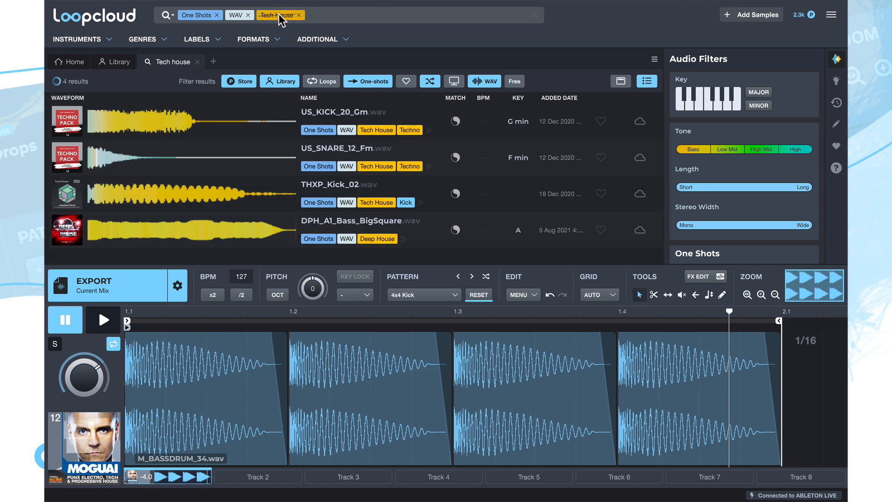
pyautogui.write('h')
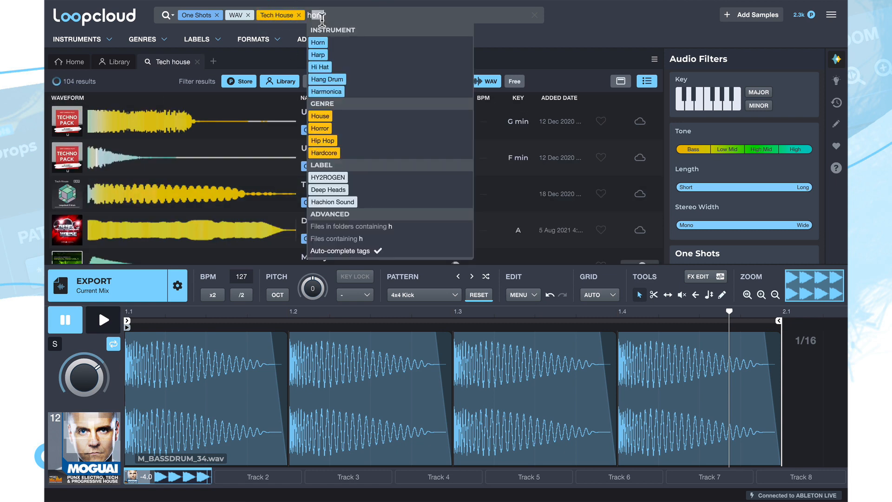
pyautogui.click(319, 67)
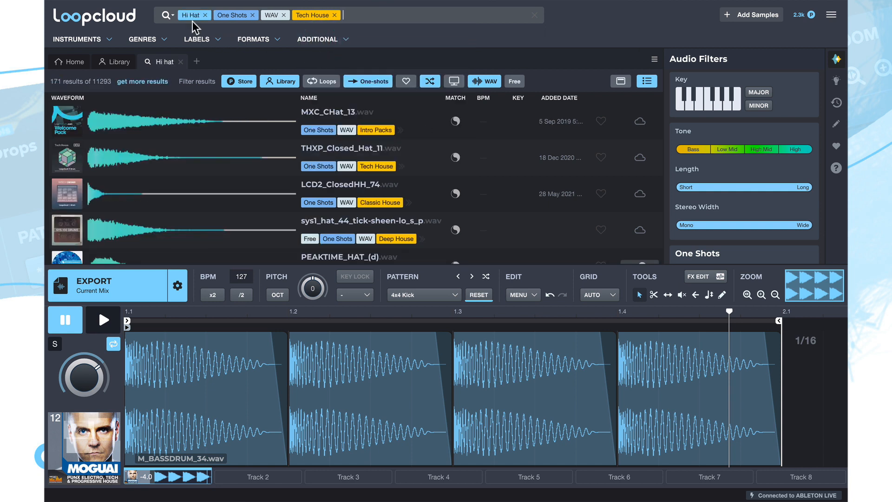
pyautogui.moveTo(233, 37)
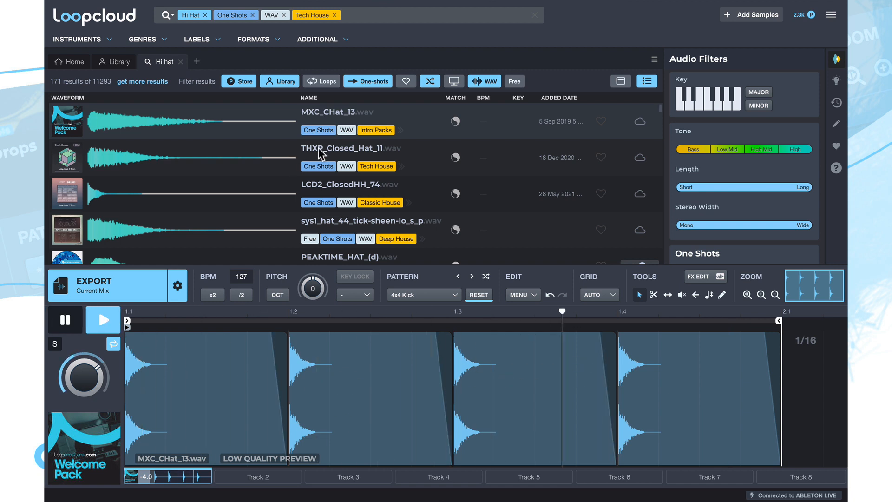
# Load THXP_Closed_Hat_11, apply the House Hats 1 pattern preset, and preview it.
pyautogui.click(341, 193)
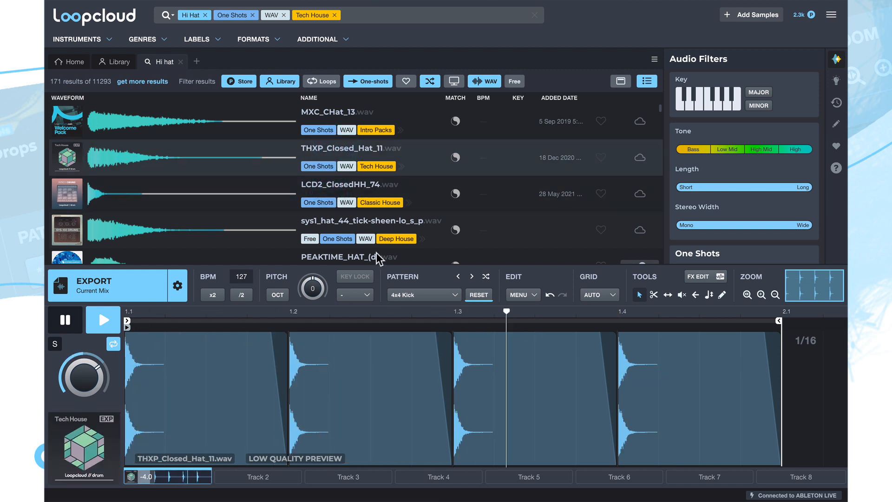
pyautogui.click(103, 319)
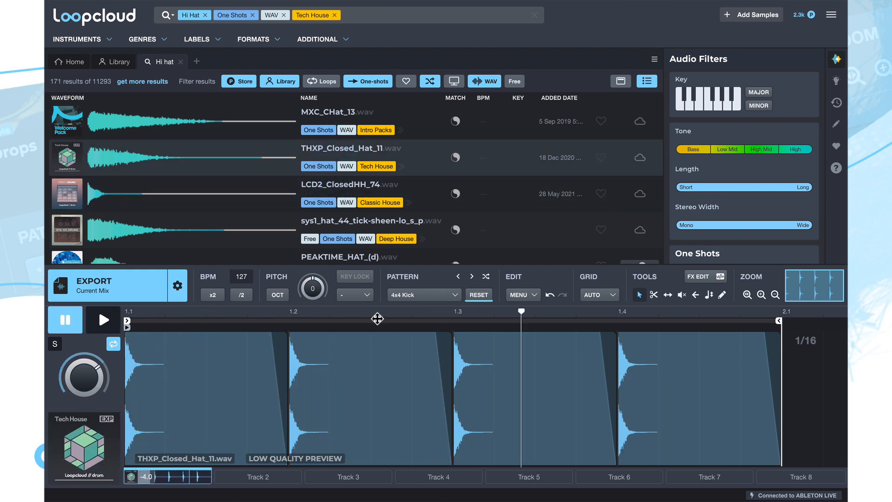
pyautogui.click(421, 294)
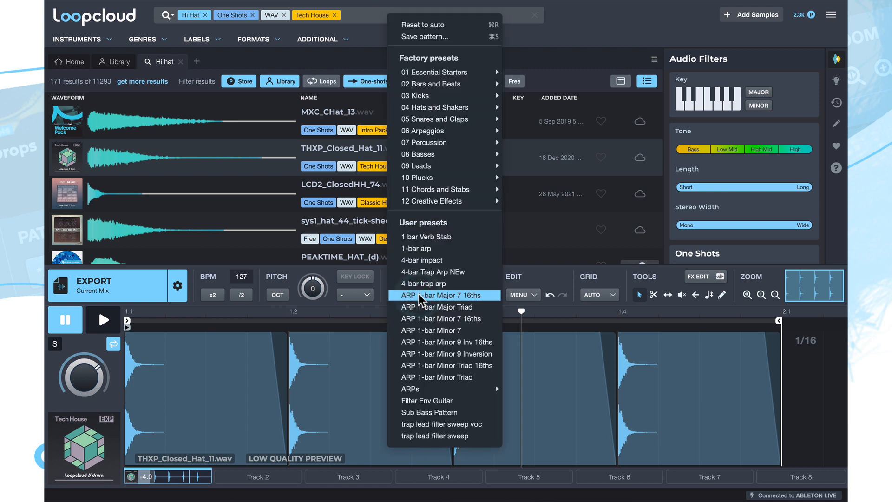
pyautogui.moveTo(435, 107)
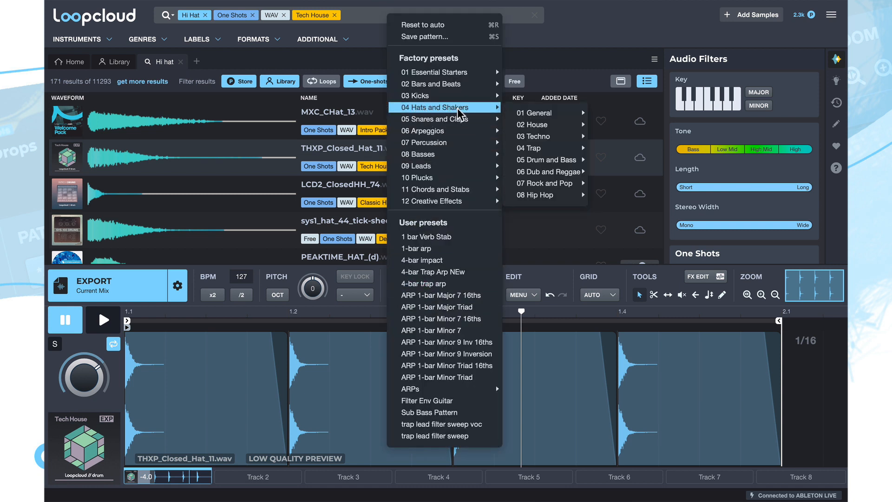
pyautogui.moveTo(532, 124)
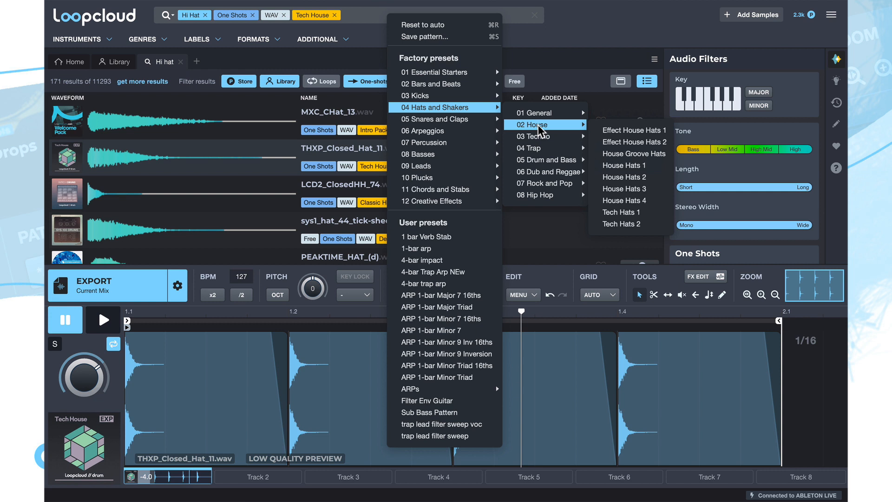
pyautogui.moveTo(631, 165)
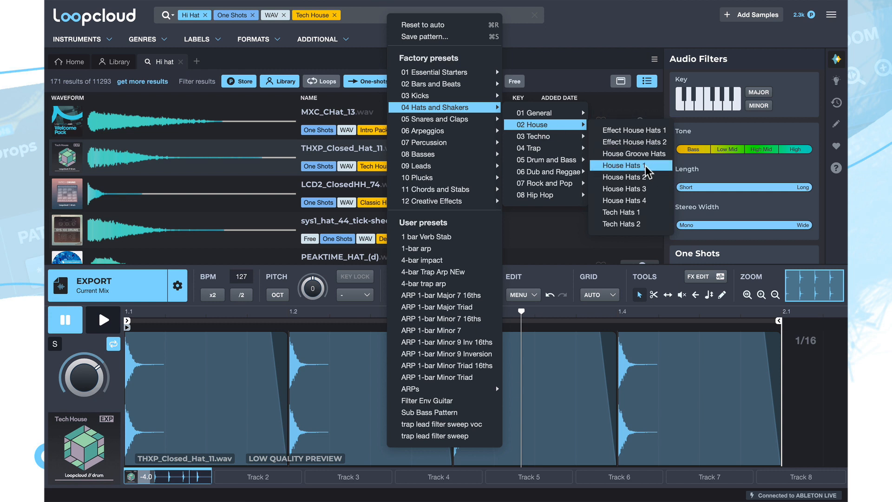
pyautogui.click(622, 165)
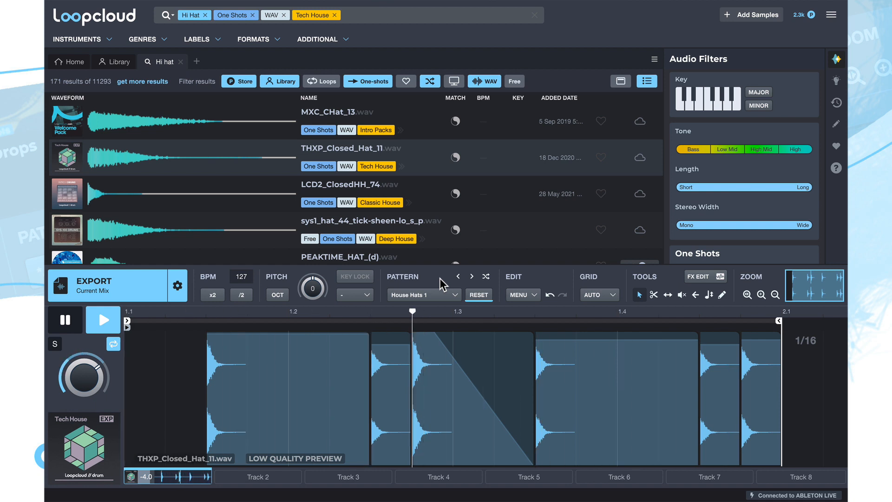
pyautogui.click(103, 319)
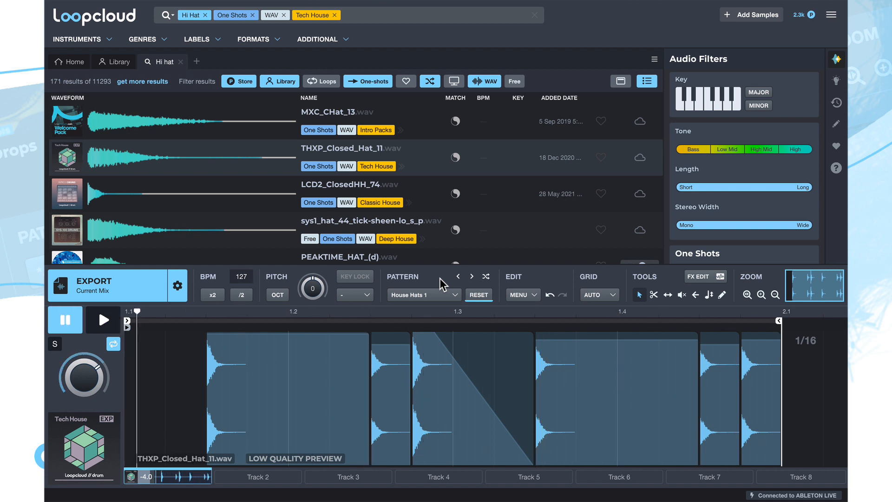
pyautogui.moveTo(433, 284)
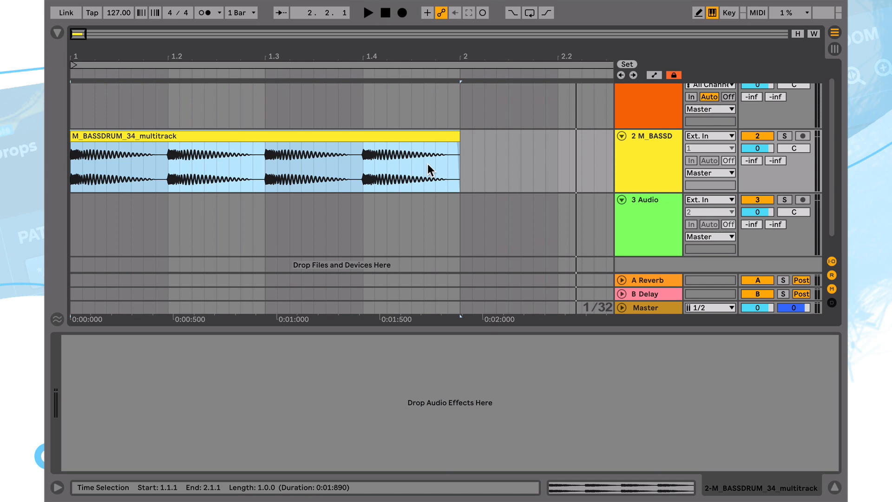
pyautogui.moveTo(249, 156)
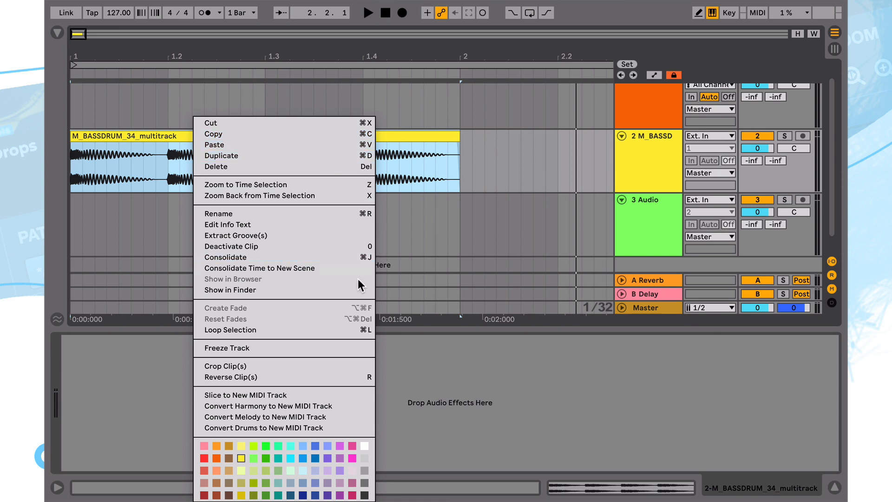
pyautogui.moveTo(247, 334)
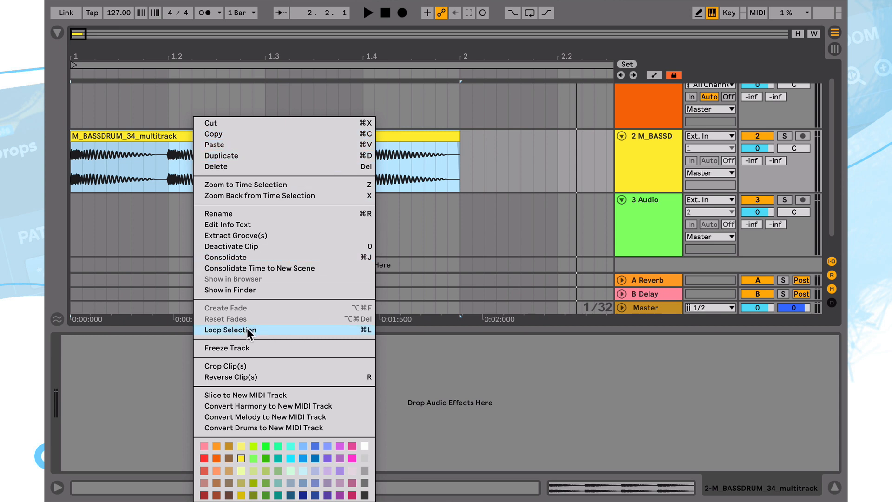
pyautogui.moveTo(370, 335)
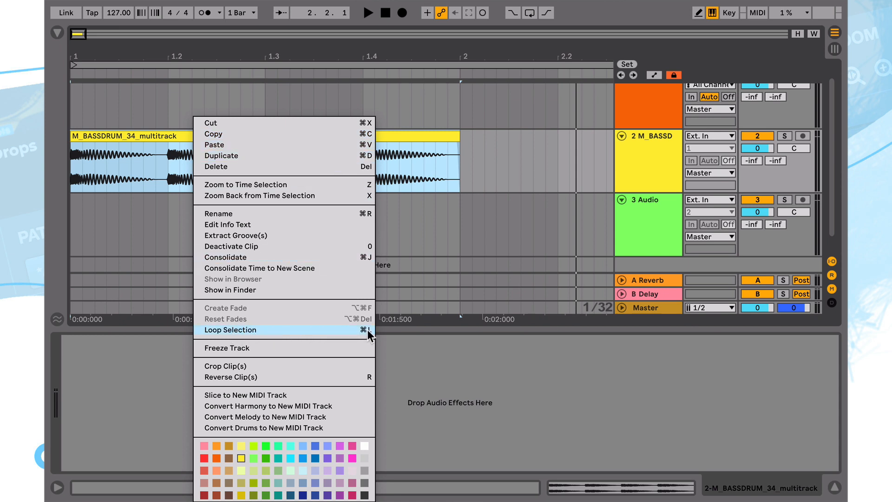
# Loop the one-bar M_BASSDRUM_34 kick clip on track 2 and play it.
pyautogui.click(230, 330)
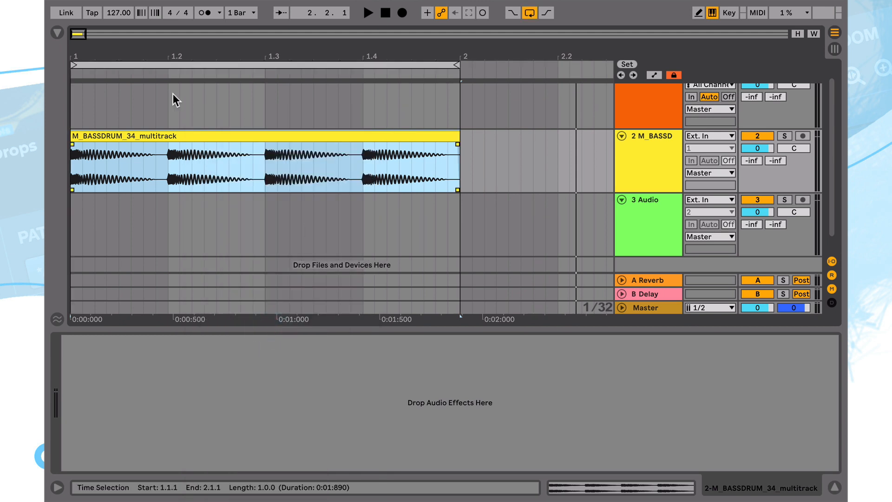
pyautogui.moveTo(249, 148)
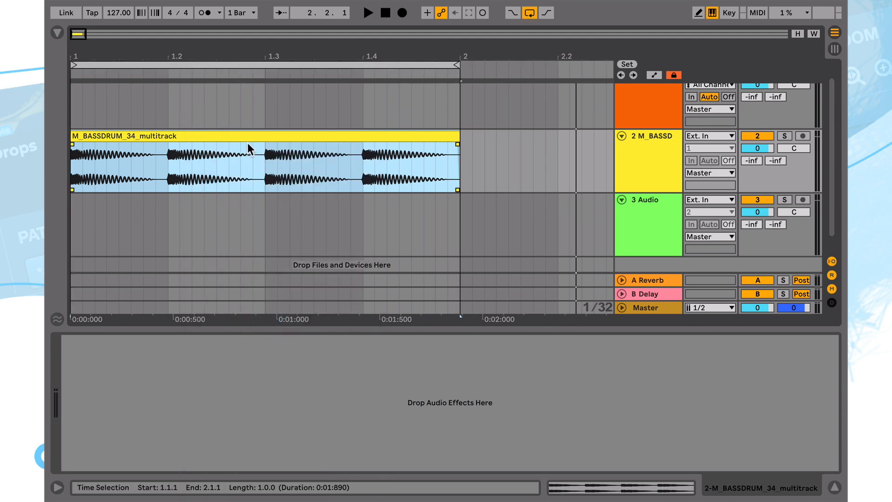
pyautogui.click(367, 13)
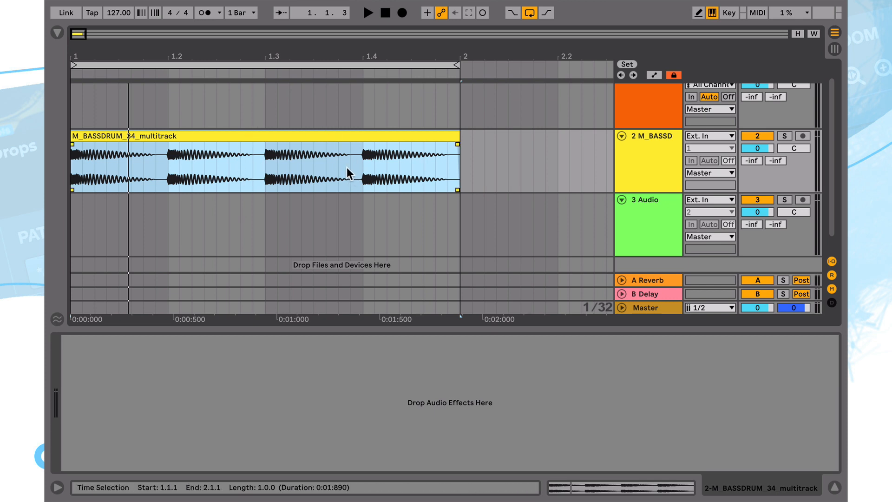
pyautogui.moveTo(255, 172)
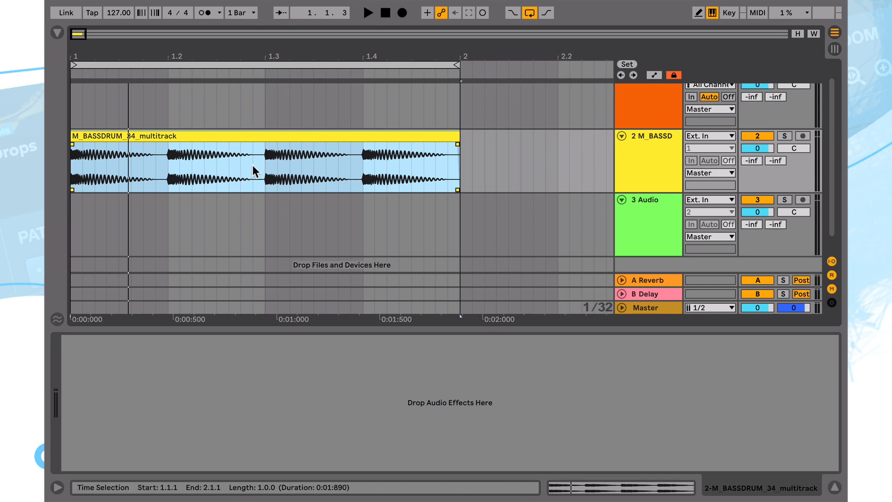
pyautogui.moveTo(351, 216)
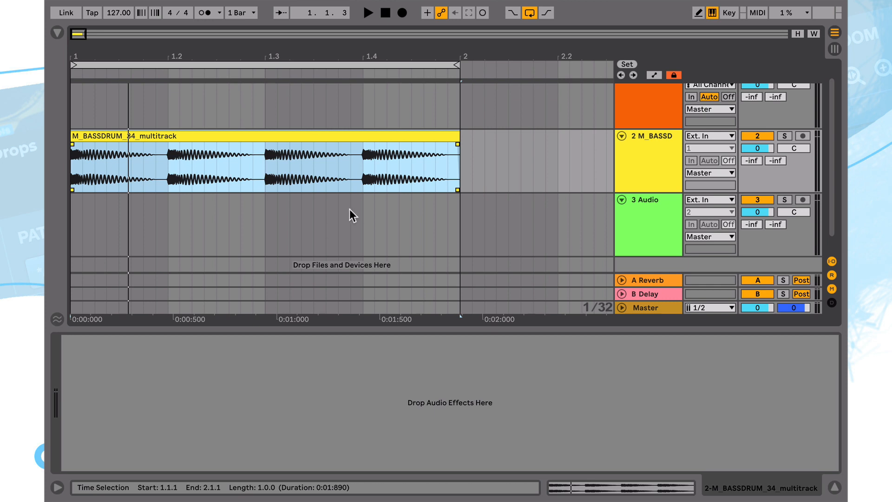
pyautogui.moveTo(339, 160)
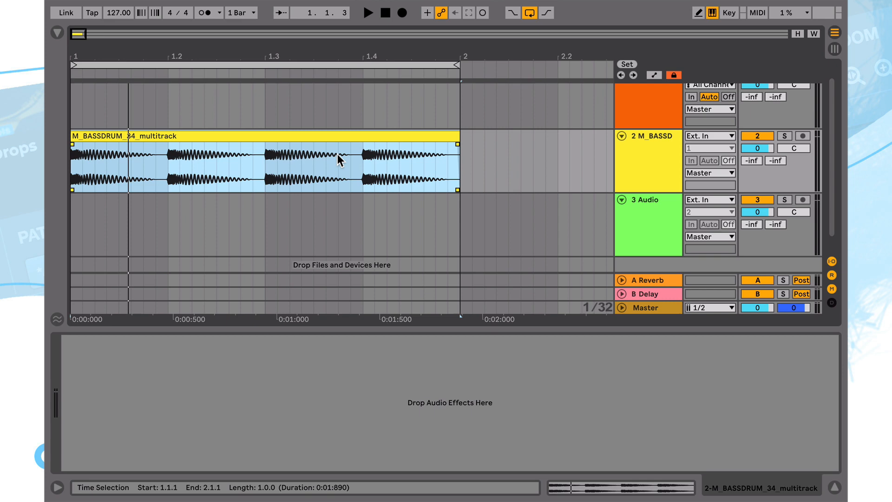
pyautogui.click(368, 12)
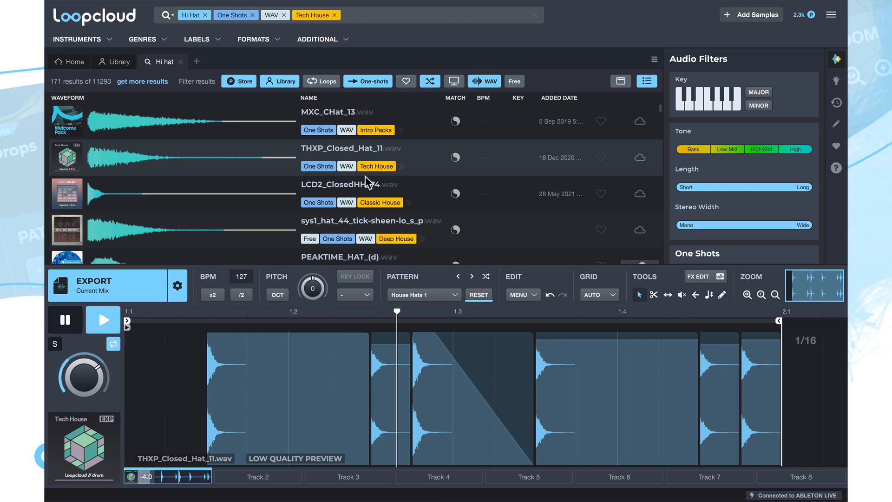
# Audition MXC_CHat_13 and HL_MTH_HI HAT_020, stepping through hat patterns to House Hats 2.
pyautogui.click(353, 112)
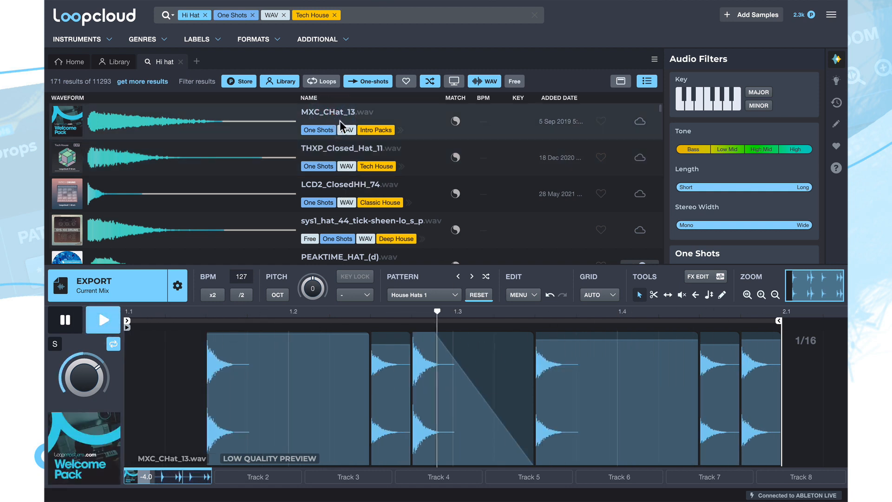
pyautogui.scroll(-3)
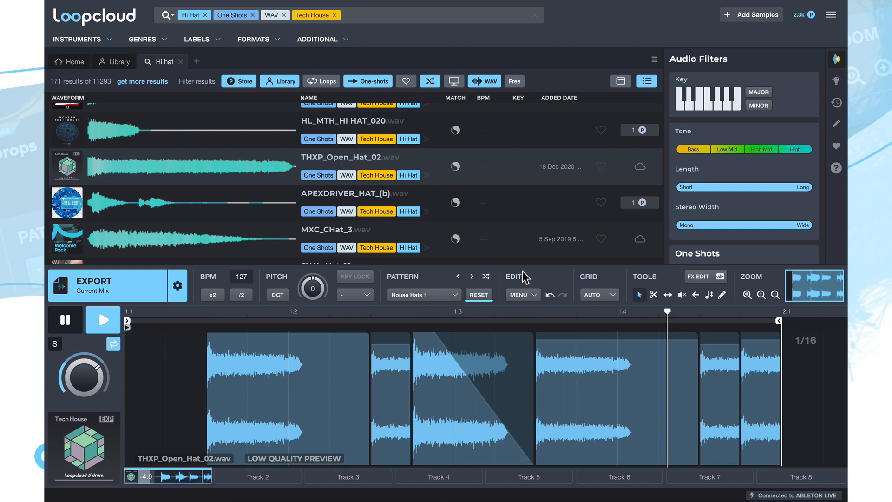
pyautogui.click(471, 275)
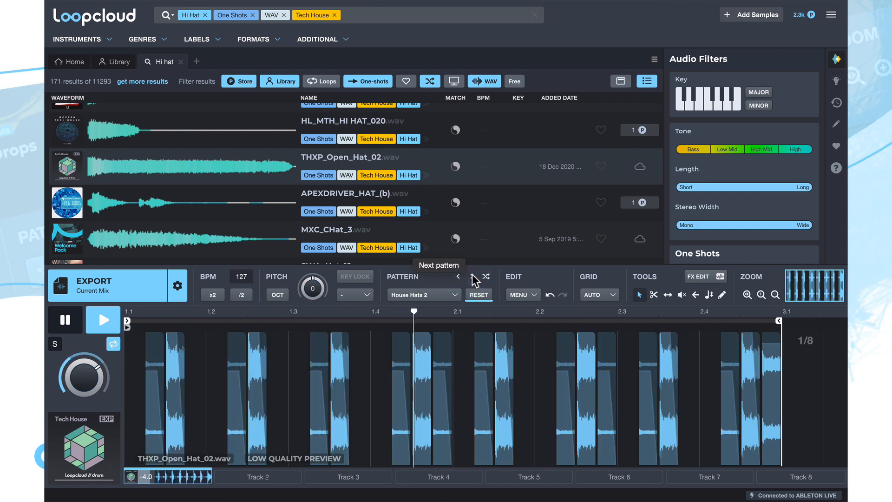
pyautogui.click(458, 278)
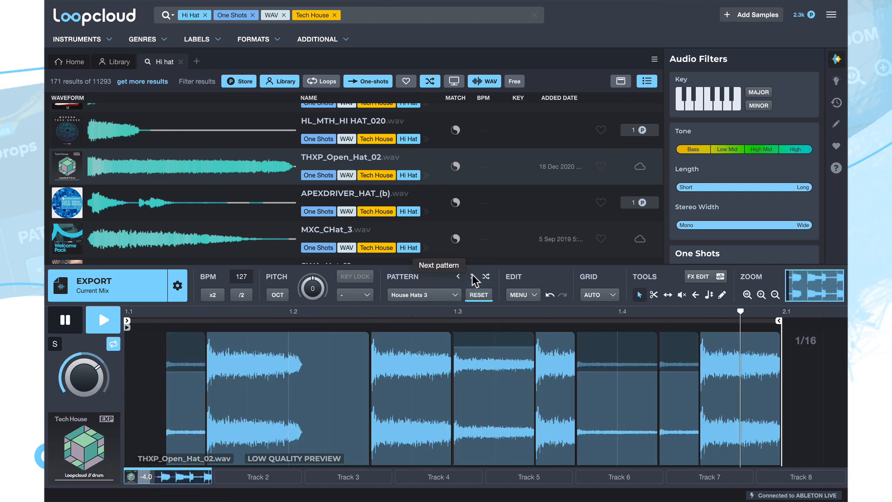
pyautogui.click(471, 276)
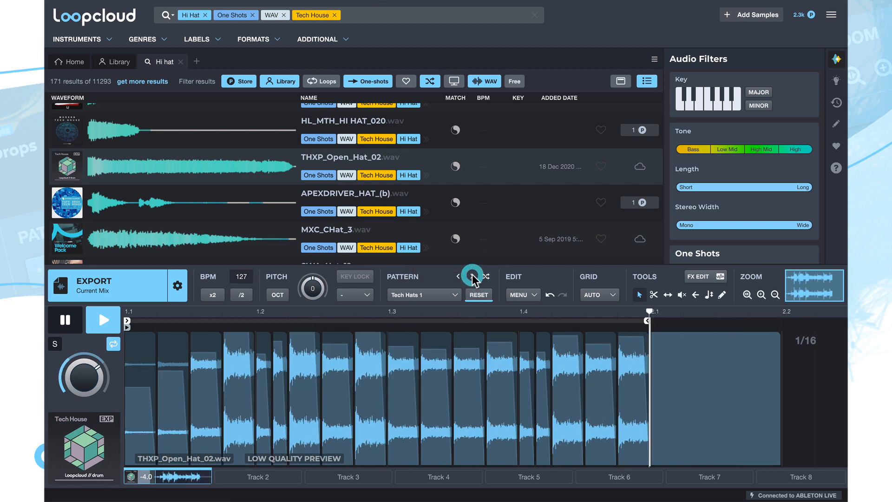
pyautogui.click(459, 276)
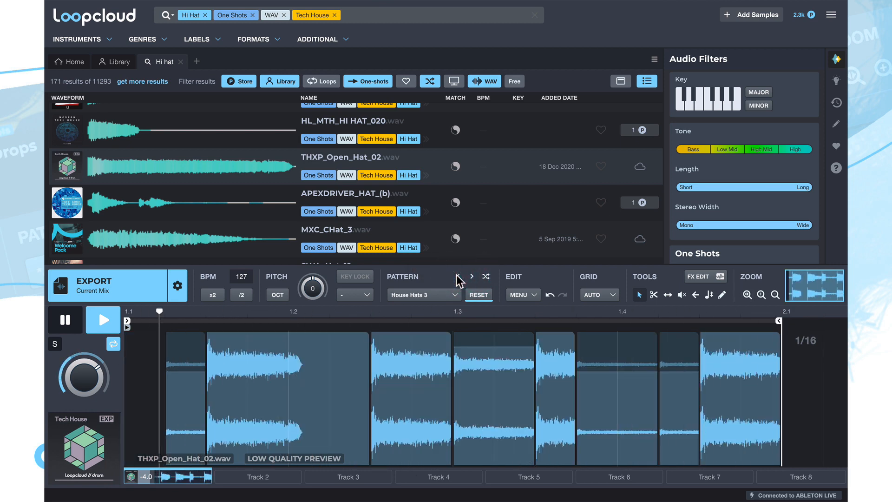
pyautogui.click(460, 278)
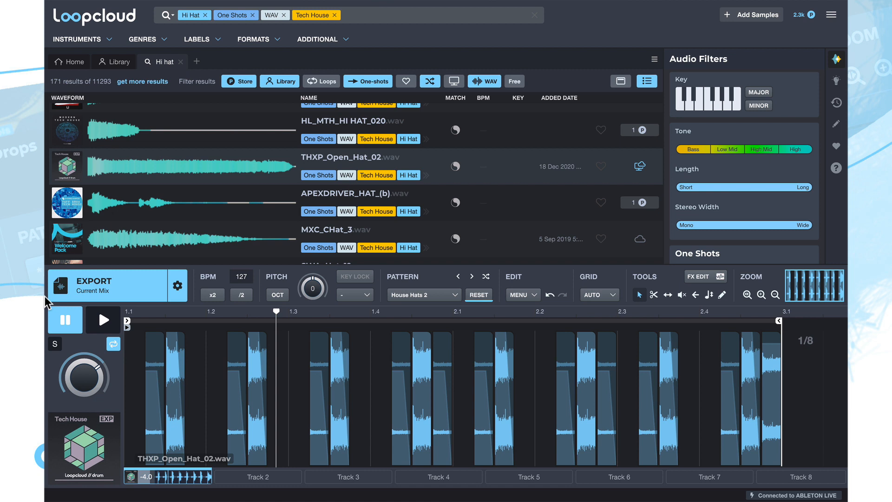
pyautogui.moveTo(350, 123)
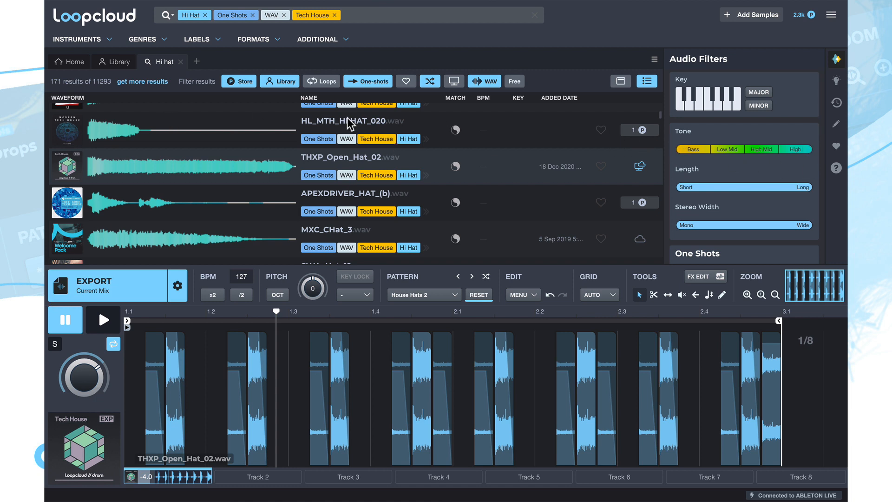
pyautogui.click(347, 125)
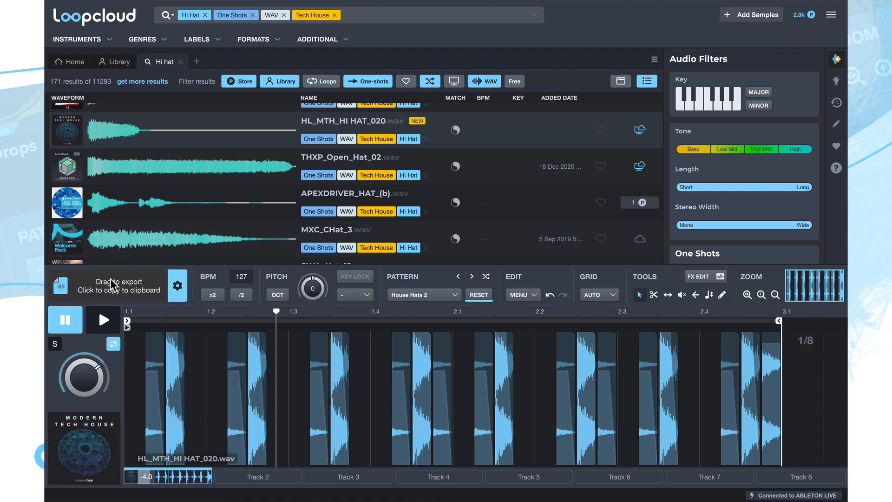
# Export the HL_MTH_HI HAT_020 House Hats 2 mix to Ableton track 3.
pyautogui.click(111, 284)
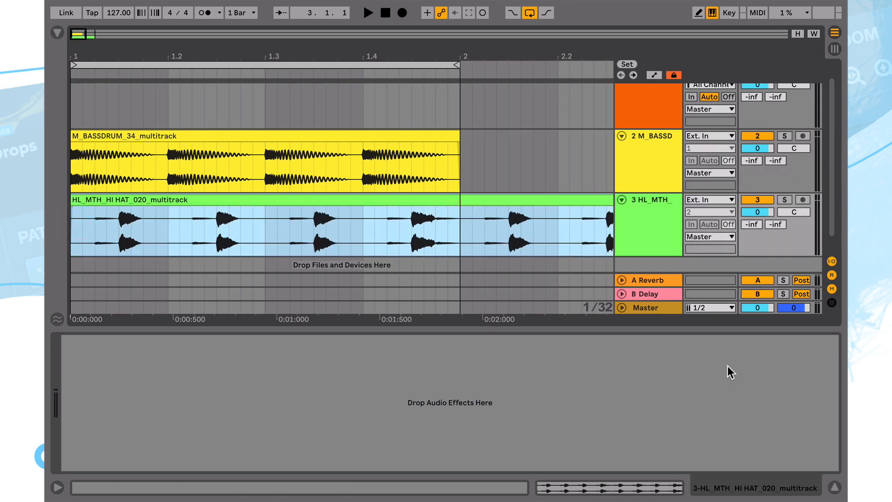
pyautogui.moveTo(227, 64)
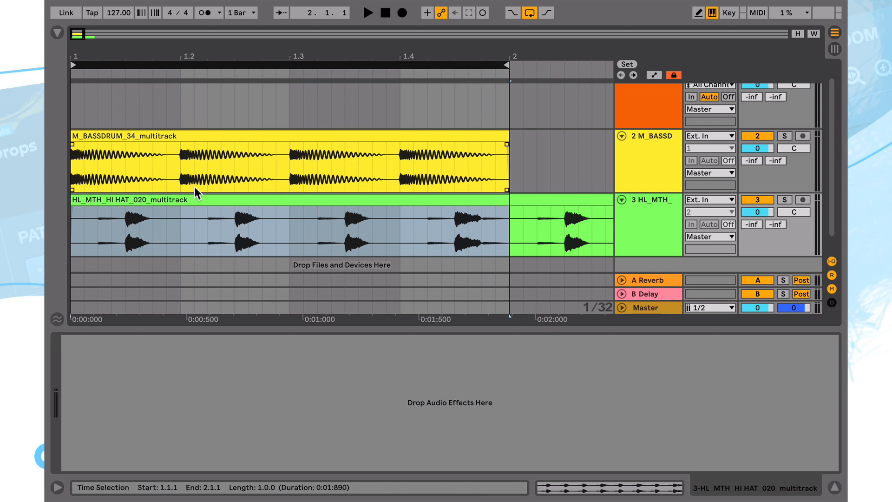
# Play the kick and hi-hat clips together and show the Session View mixer.
pyautogui.click(368, 13)
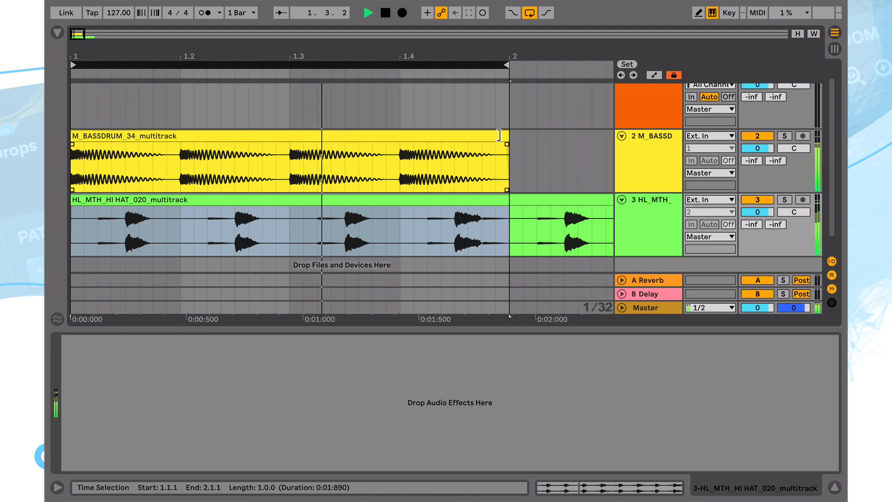
pyautogui.click(833, 50)
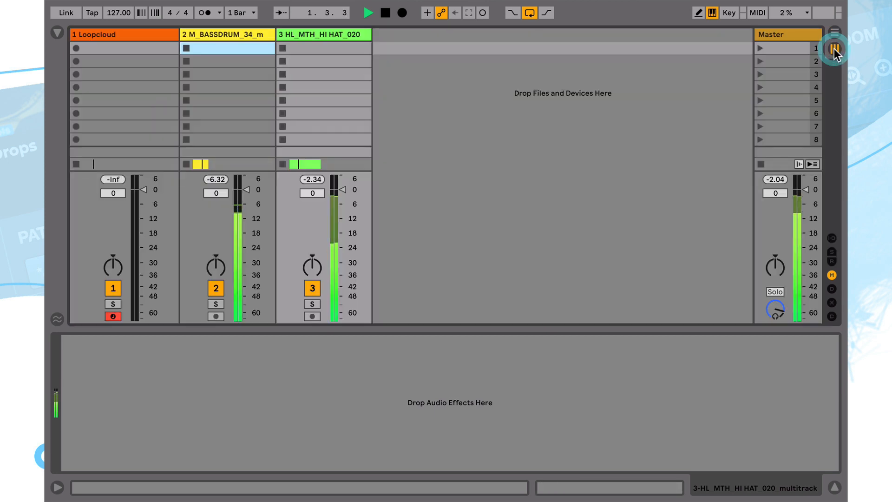
# Set the mixer faders for track 2 (kick) to -10.0 dB and track 3 (hi-hat) to -8.3 dB.
pyautogui.moveTo(240, 188); pyautogui.dragTo(239, 205)
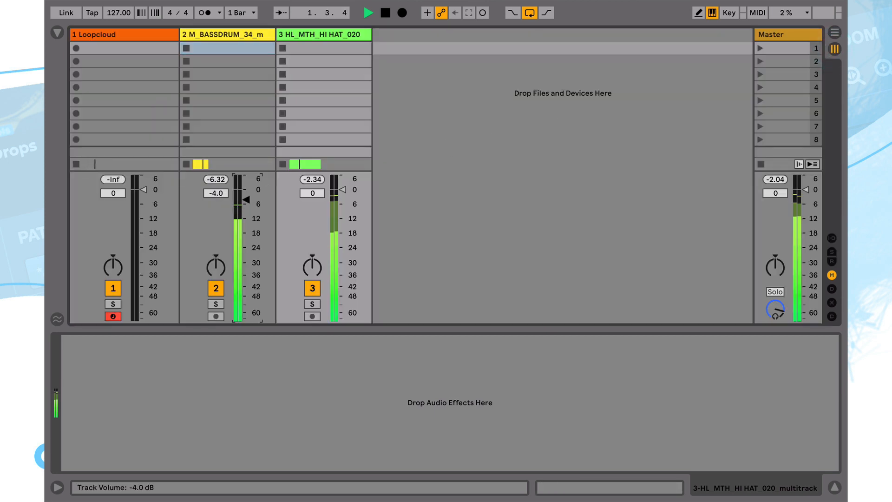
pyautogui.moveTo(339, 191); pyautogui.dragTo(339, 231)
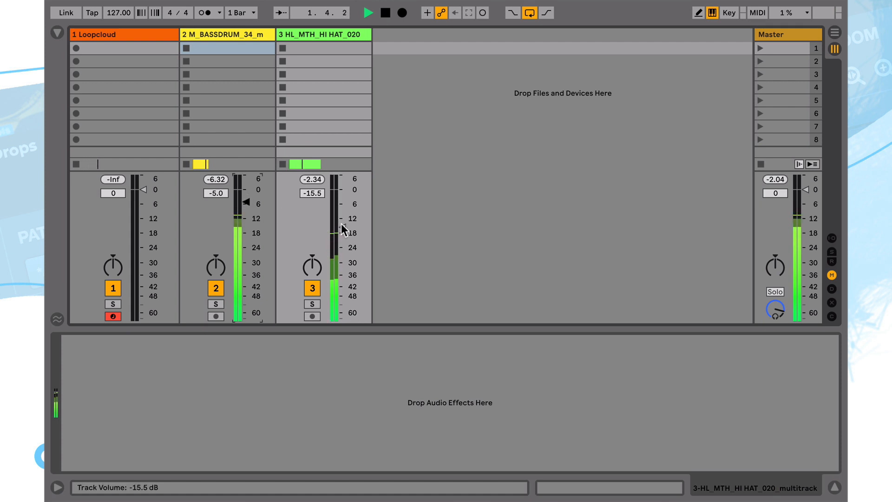
pyautogui.moveTo(335, 232); pyautogui.dragTo(335, 213)
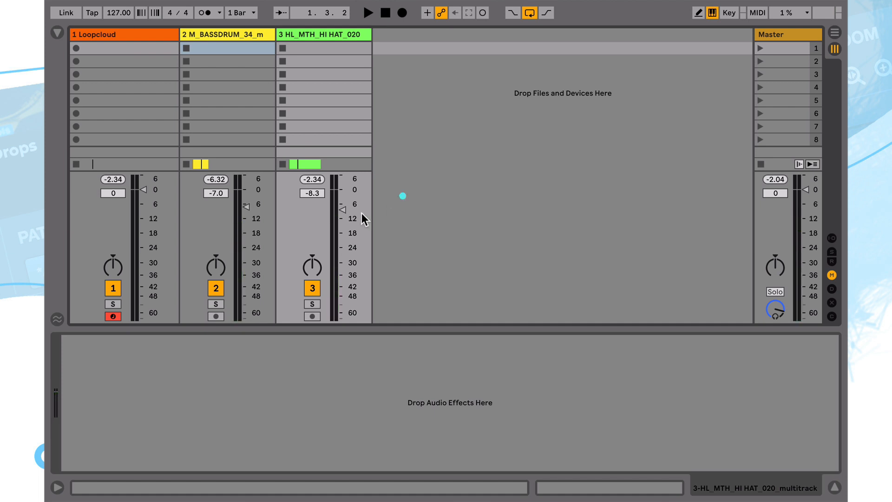
pyautogui.moveTo(206, 109)
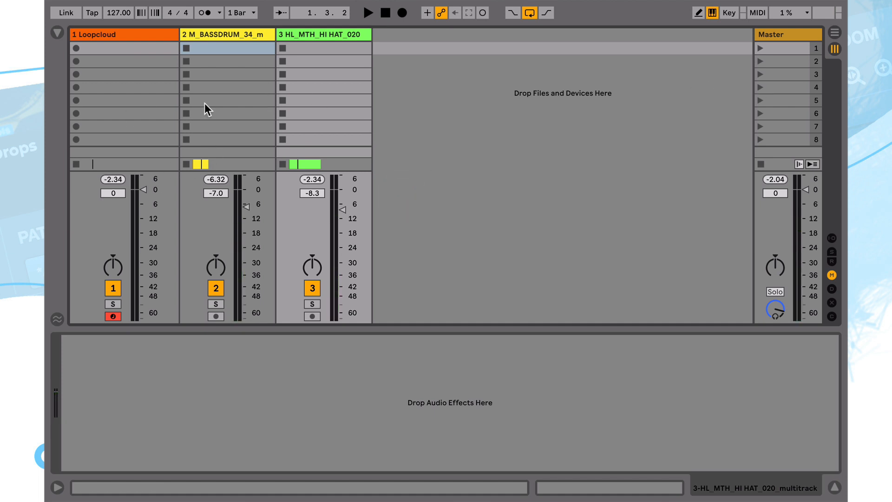
pyautogui.click(833, 33)
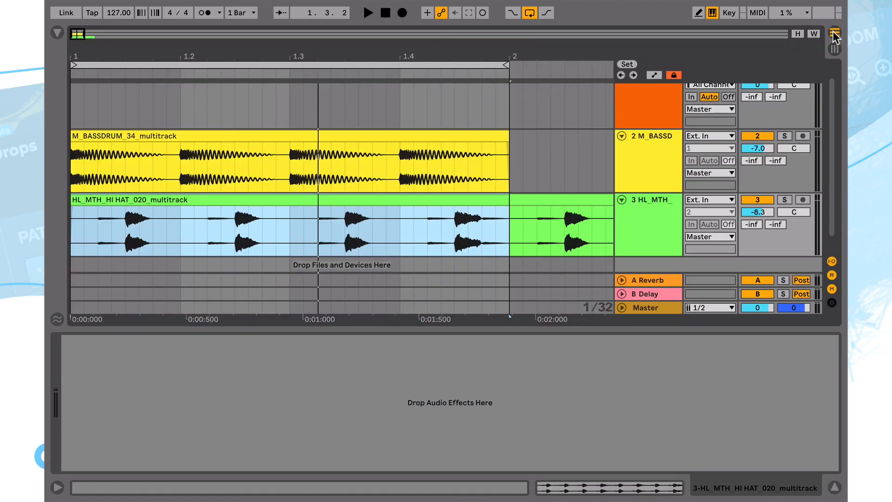
pyautogui.click(834, 33)
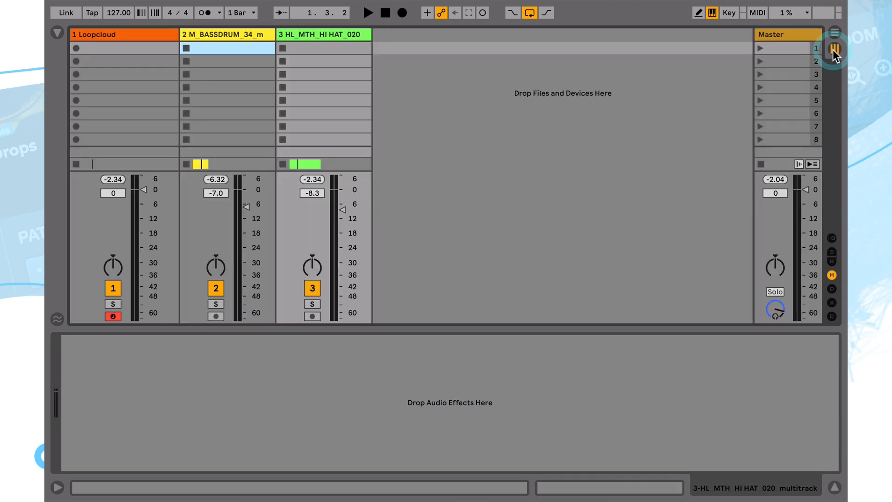
pyautogui.moveTo(253, 221)
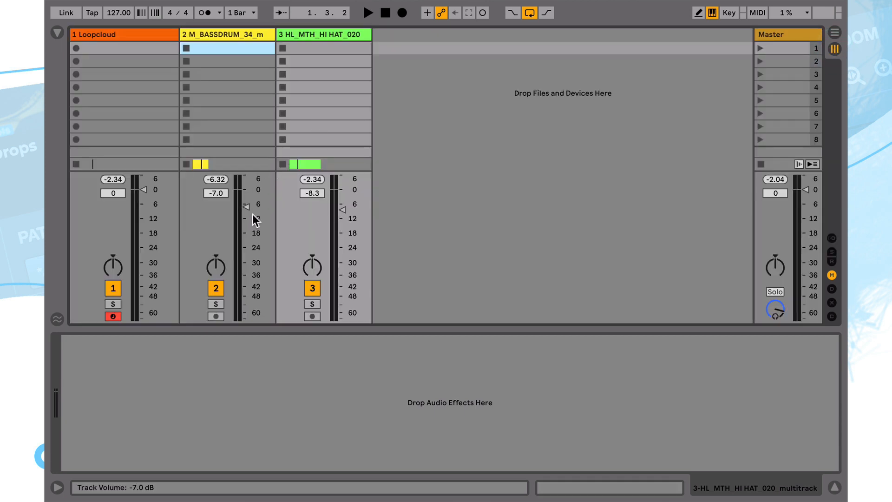
pyautogui.moveTo(246, 206); pyautogui.dragTo(246, 215)
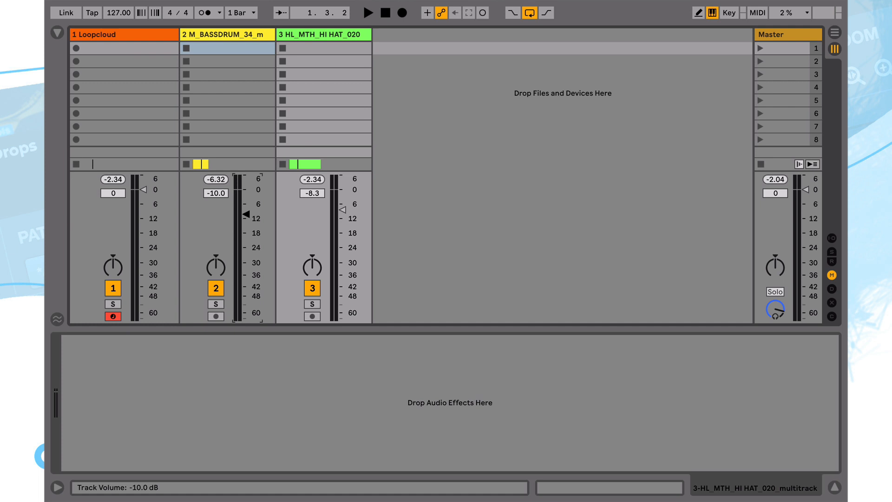